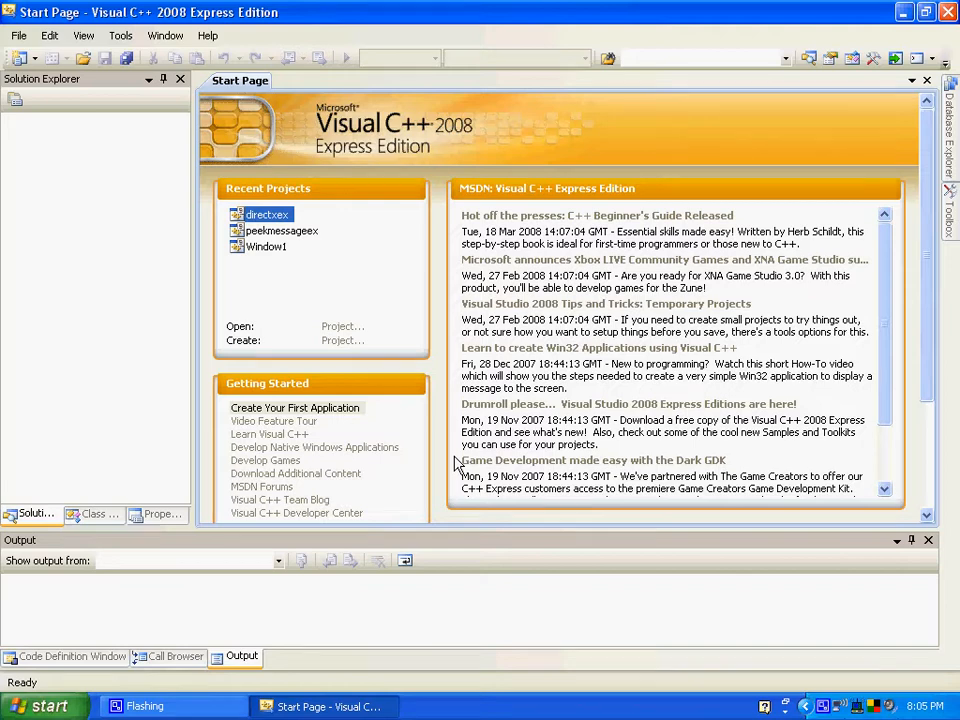
mouse_move(358, 332)
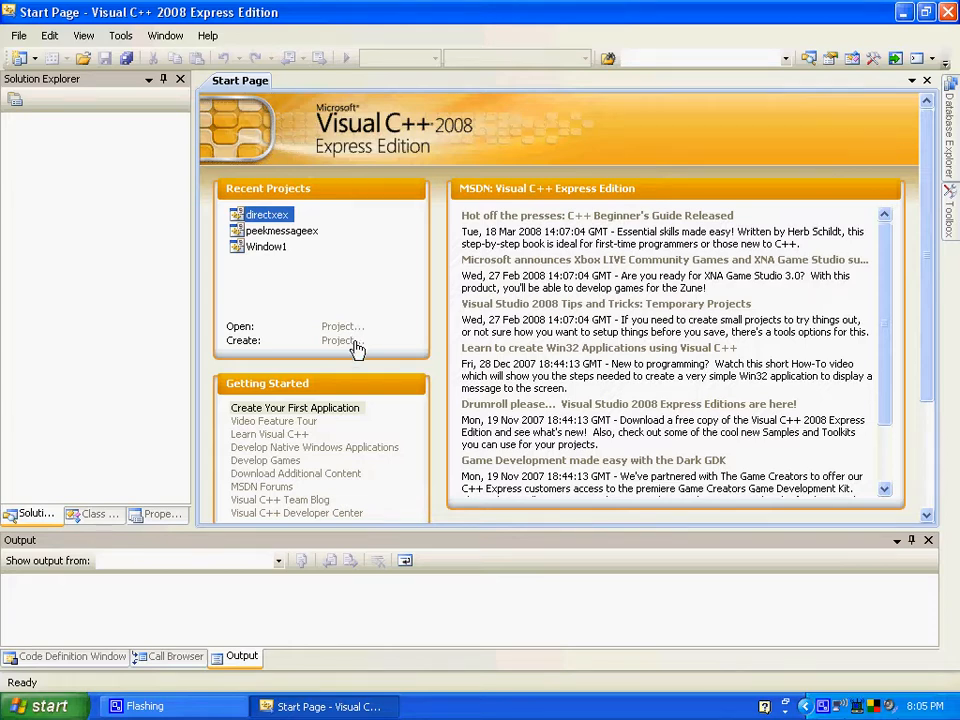
Start a new project from the Start Page and select the Win32 Project template
left_click(340, 340)
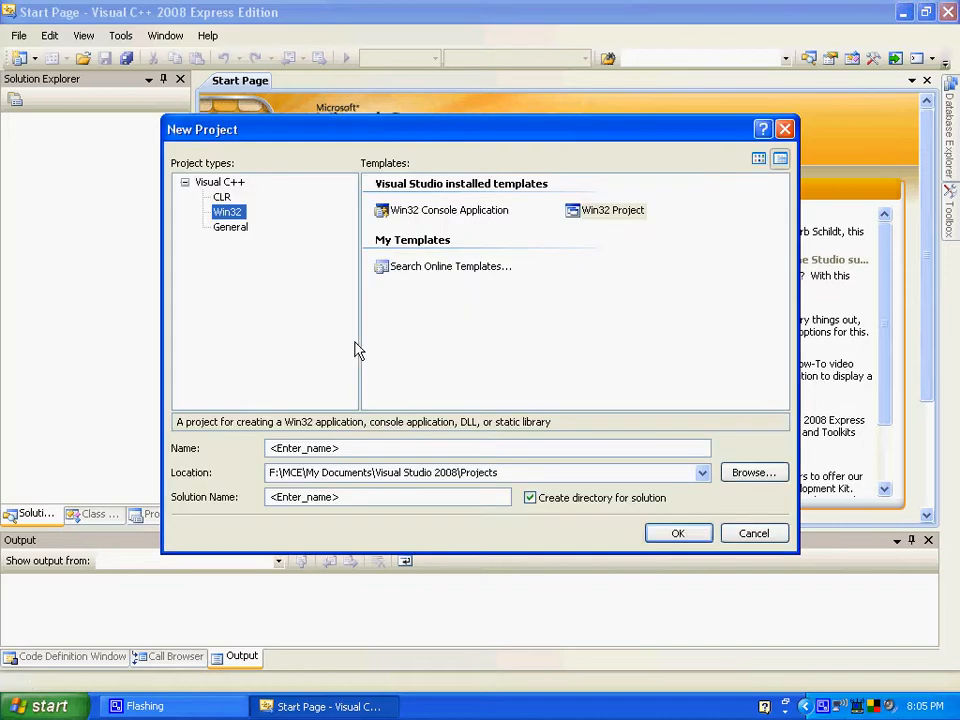
mouse_move(600, 212)
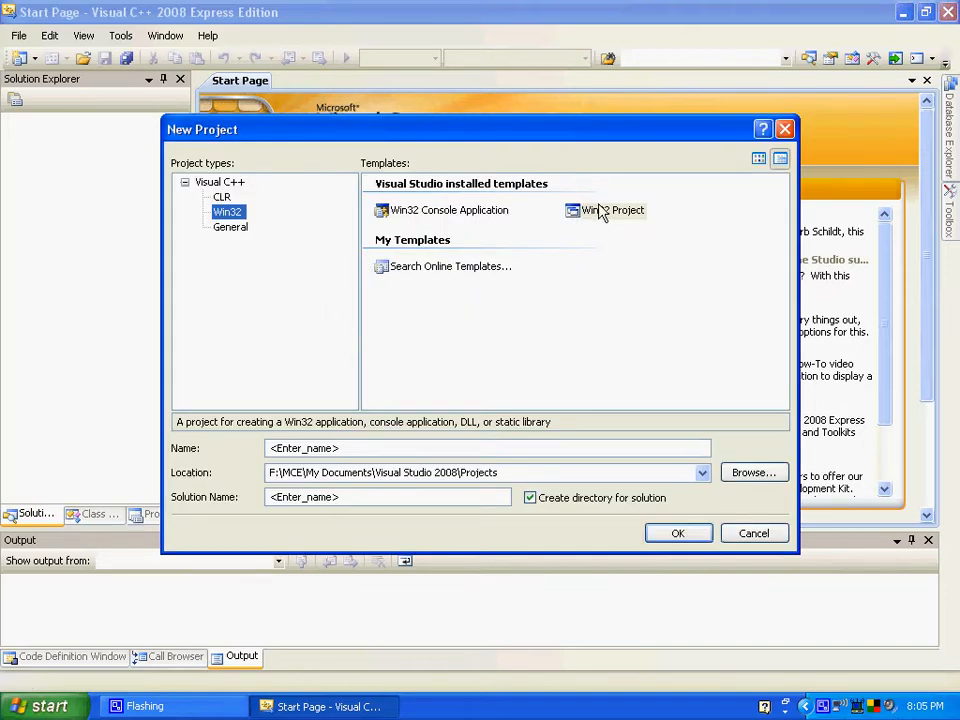
mouse_move(588, 218)
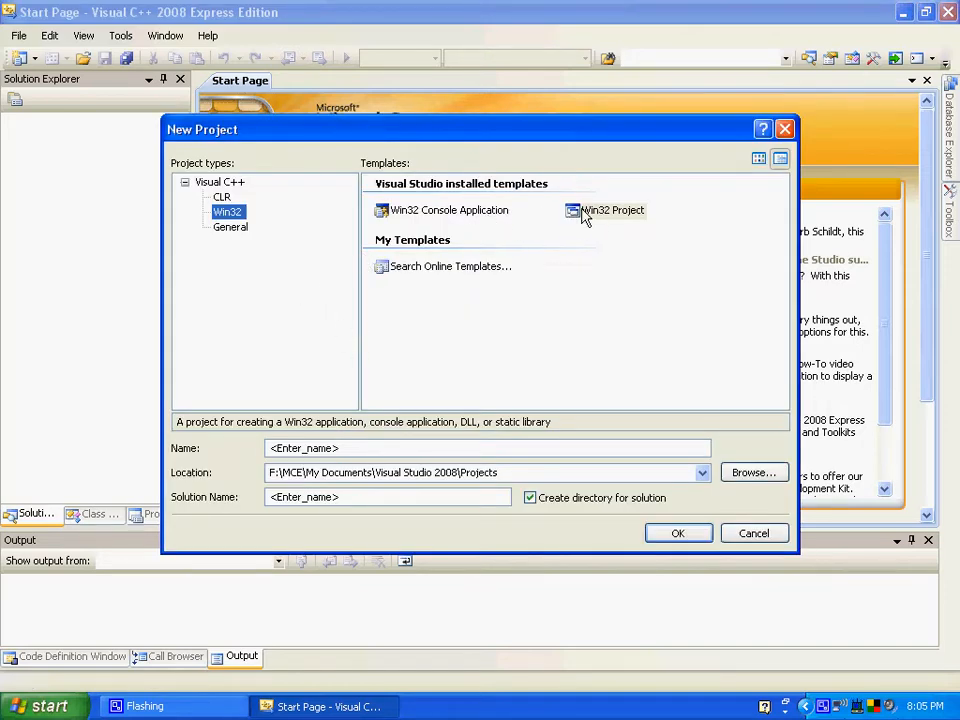
left_click(612, 210)
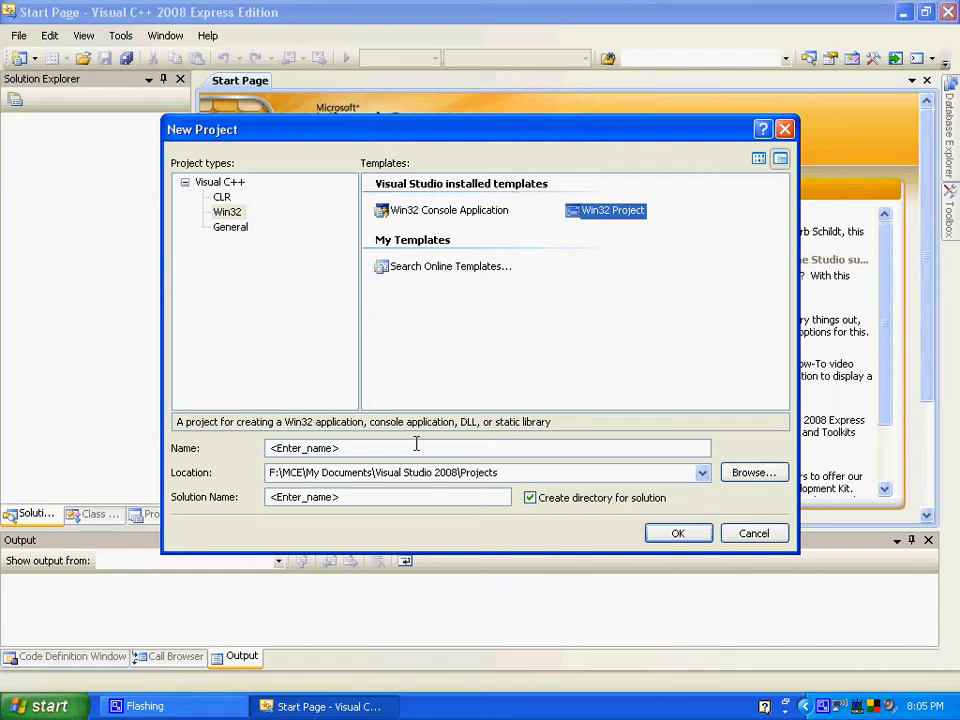
left_click(700, 472)
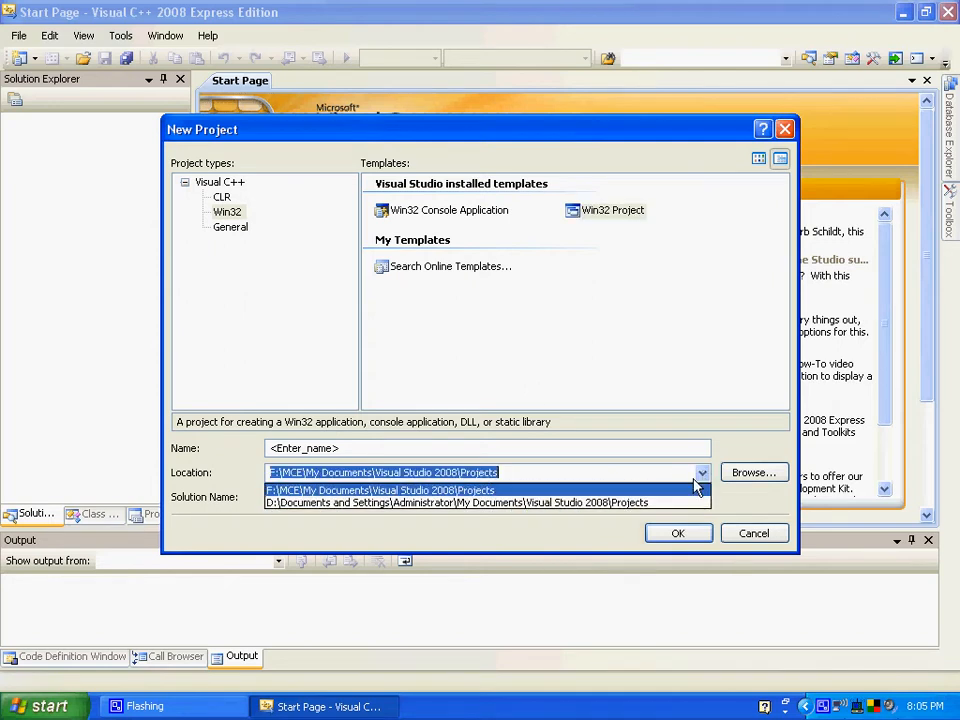
left_click(486, 502)
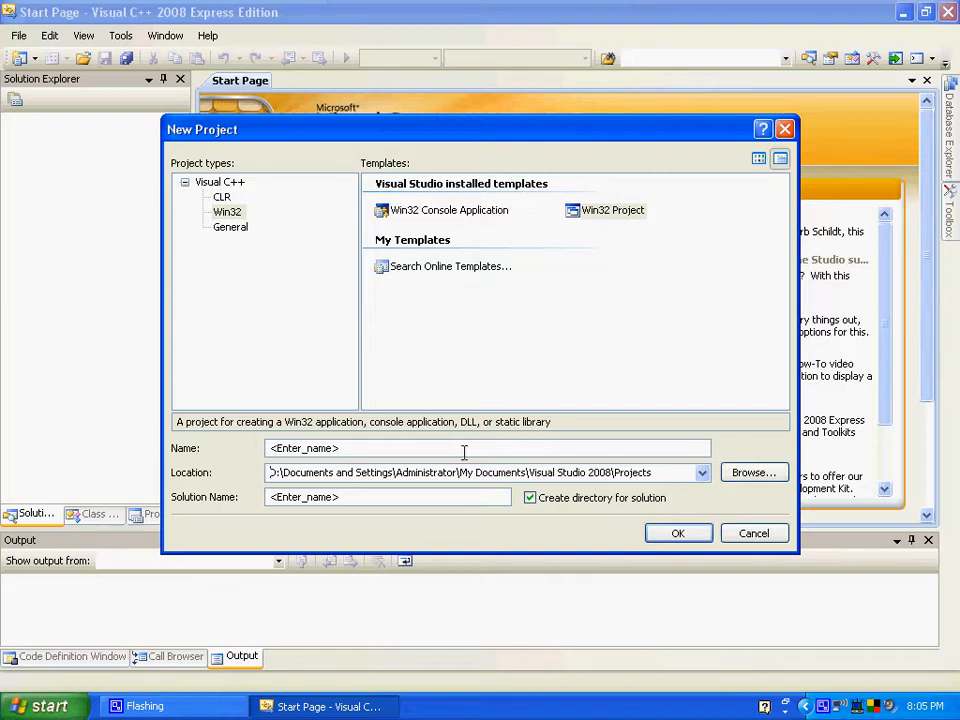
mouse_move(464, 468)
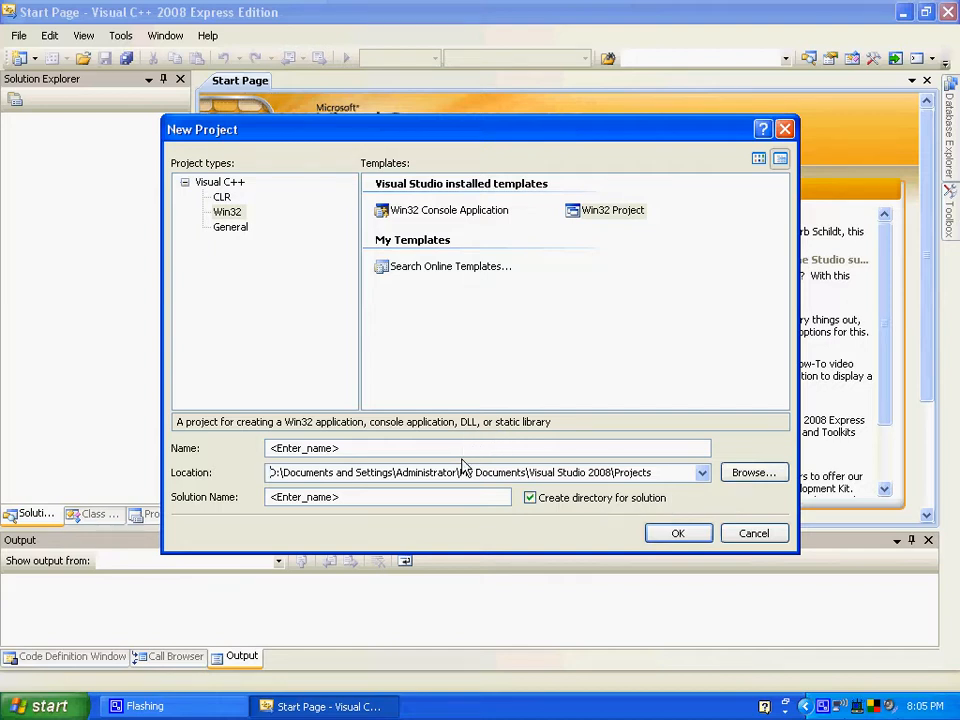
mouse_move(352, 468)
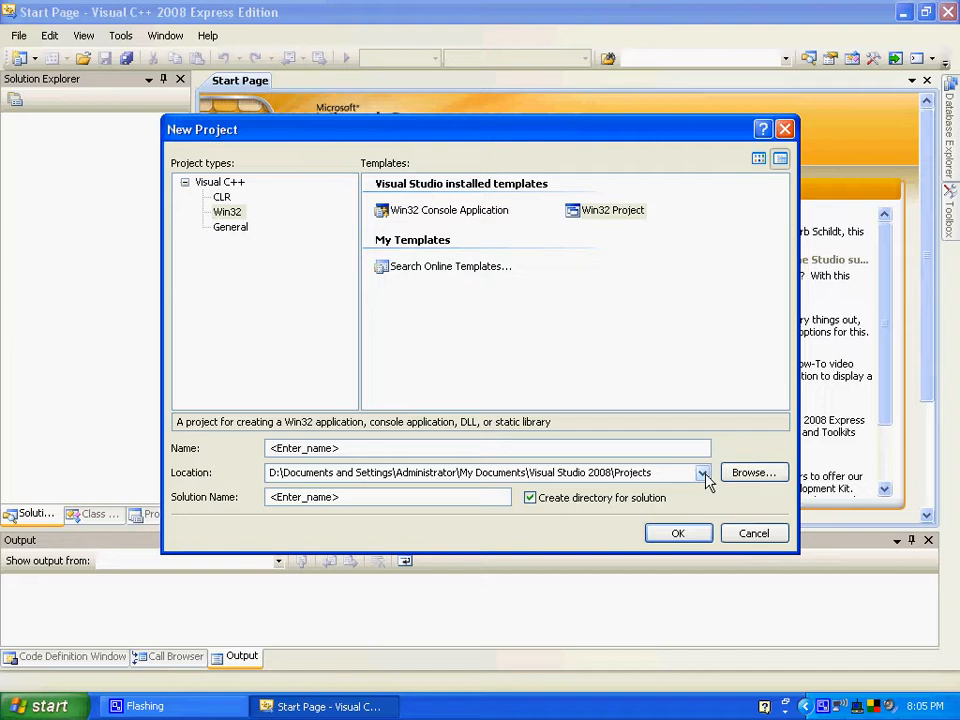
left_click(704, 472)
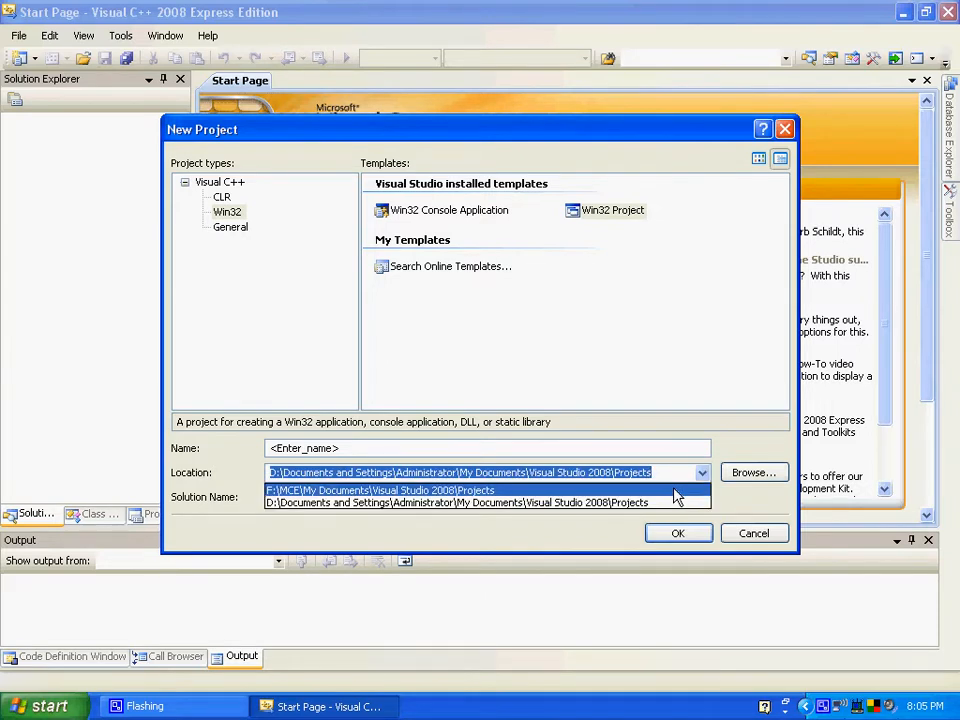
left_click(384, 490)
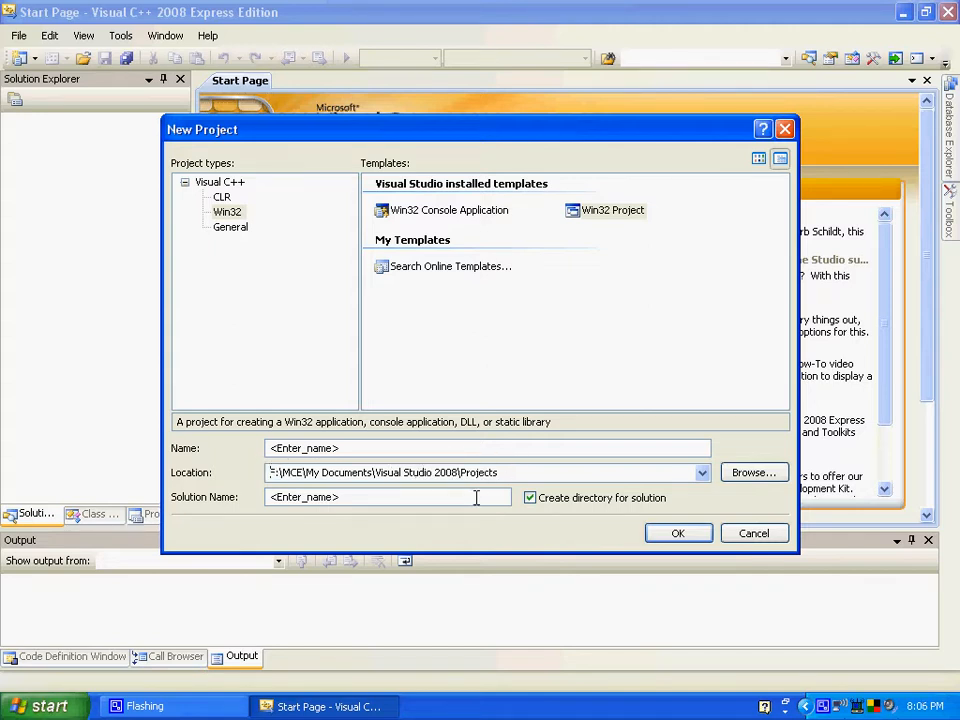
mouse_move(518, 490)
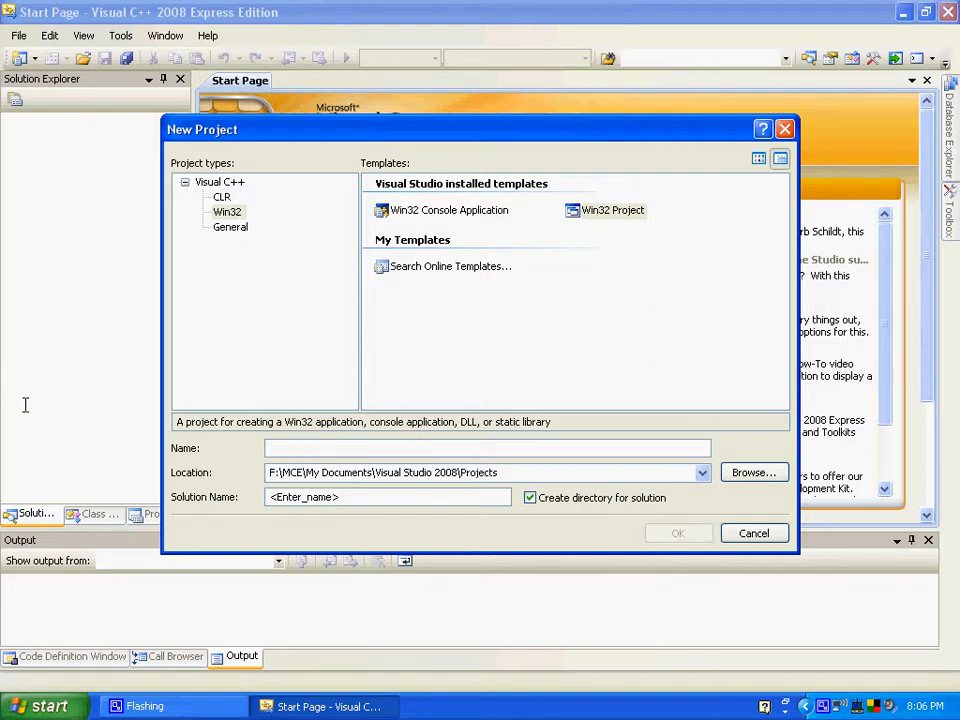
Name the project 'testdirectory' and finish the Win32 Application Wizard as an empty project
type("test")
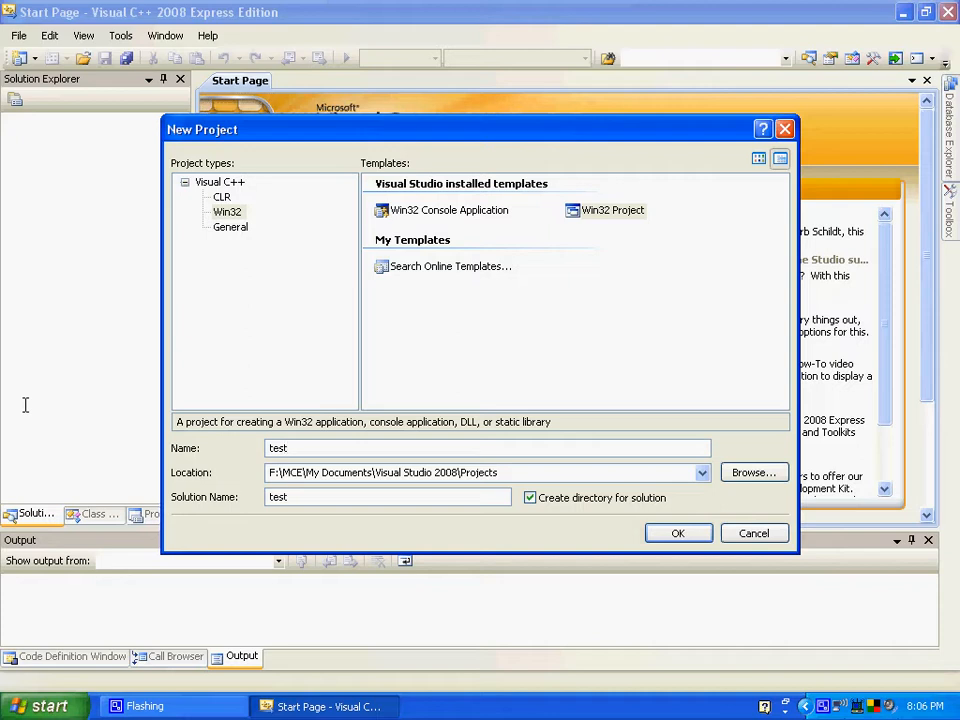
type("directory")
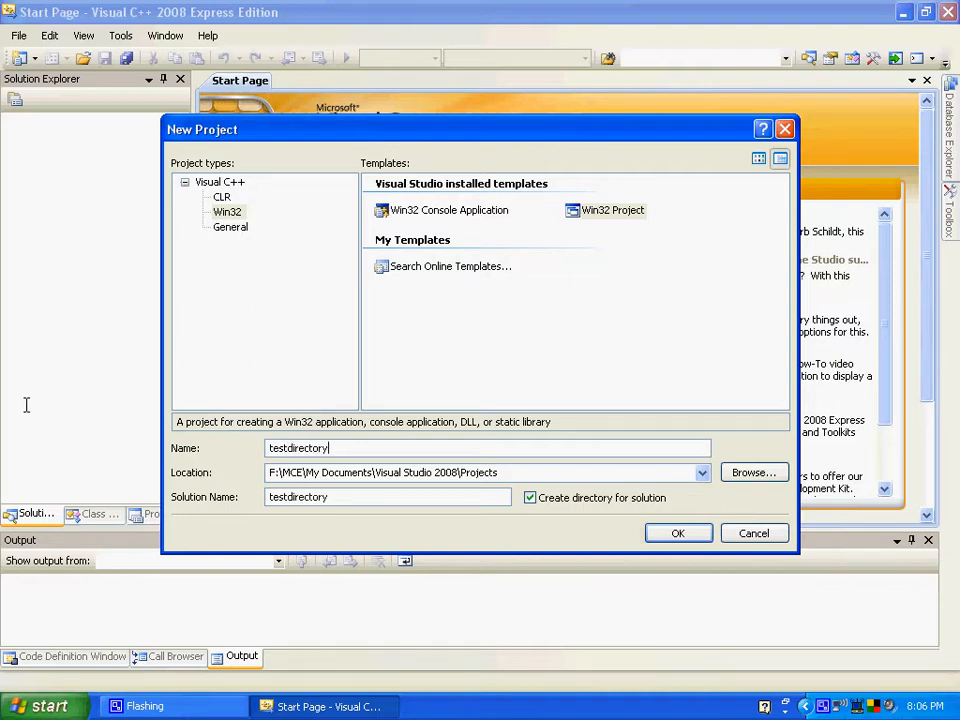
left_click(678, 532)
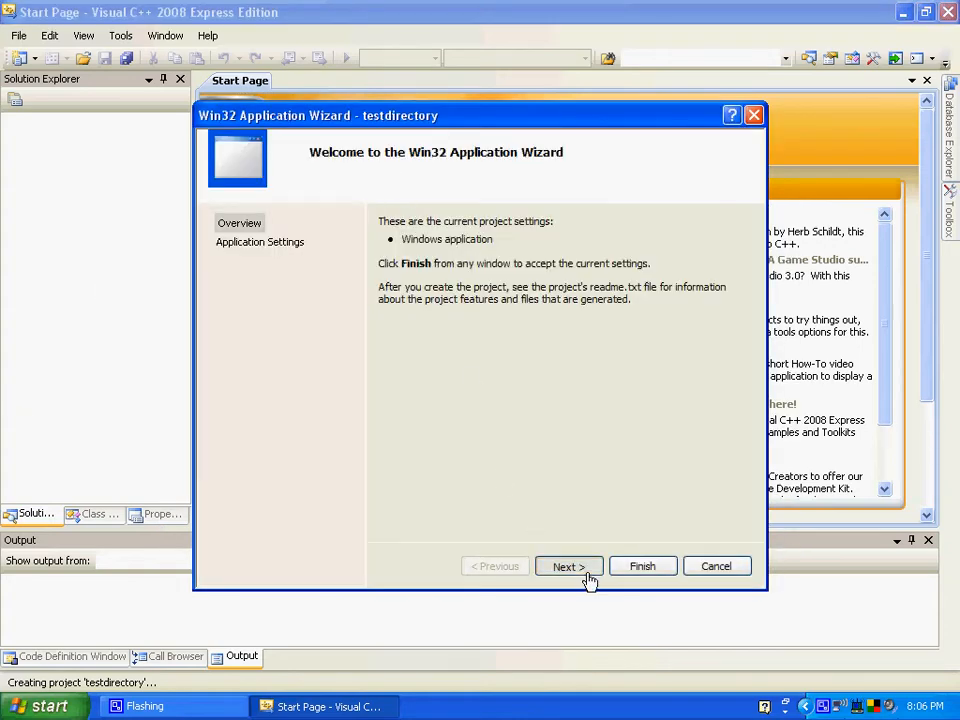
left_click(568, 566)
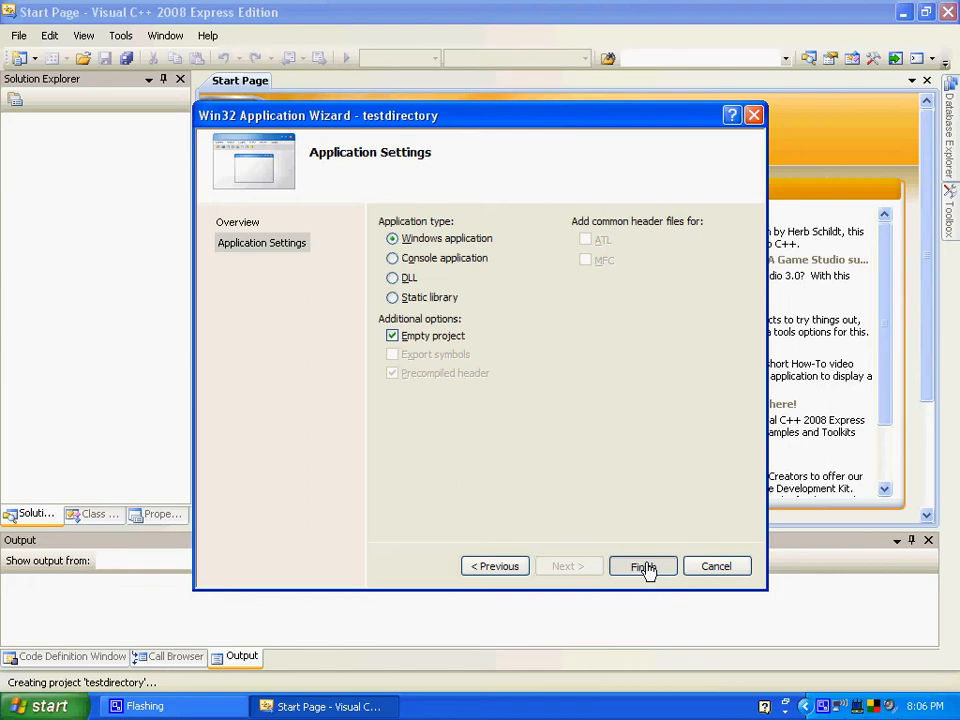
mouse_move(612, 528)
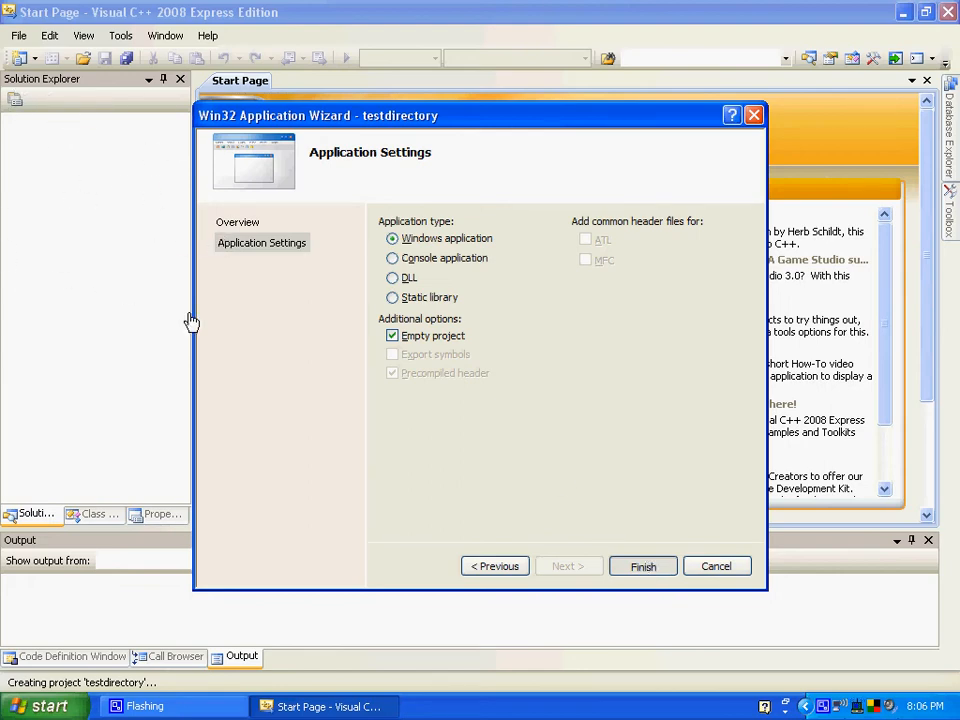
left_click(642, 566)
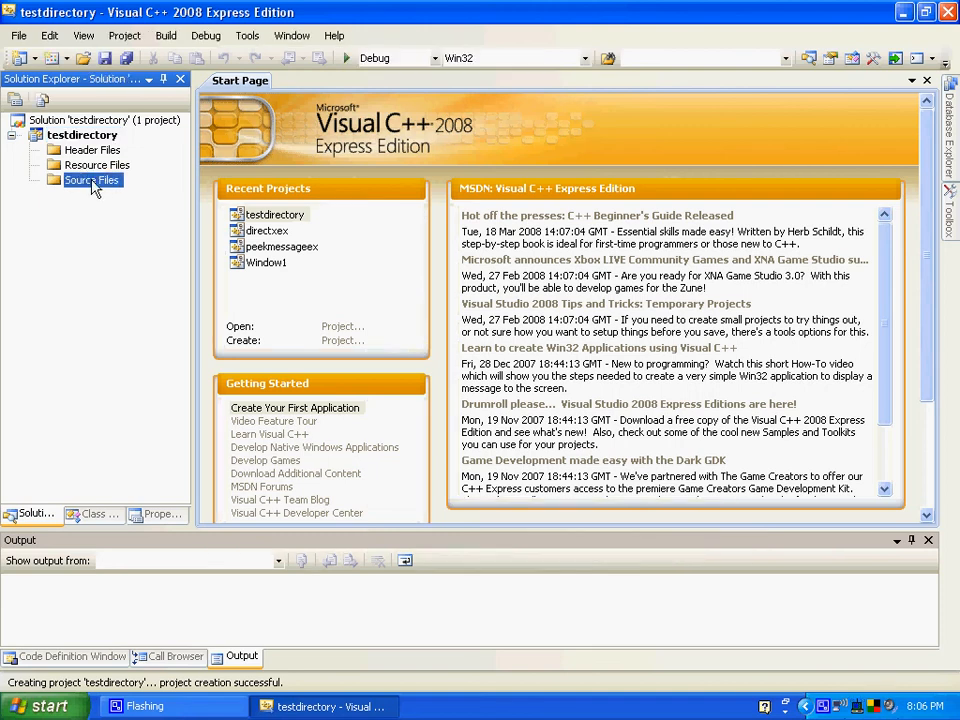
right_click(92, 180)
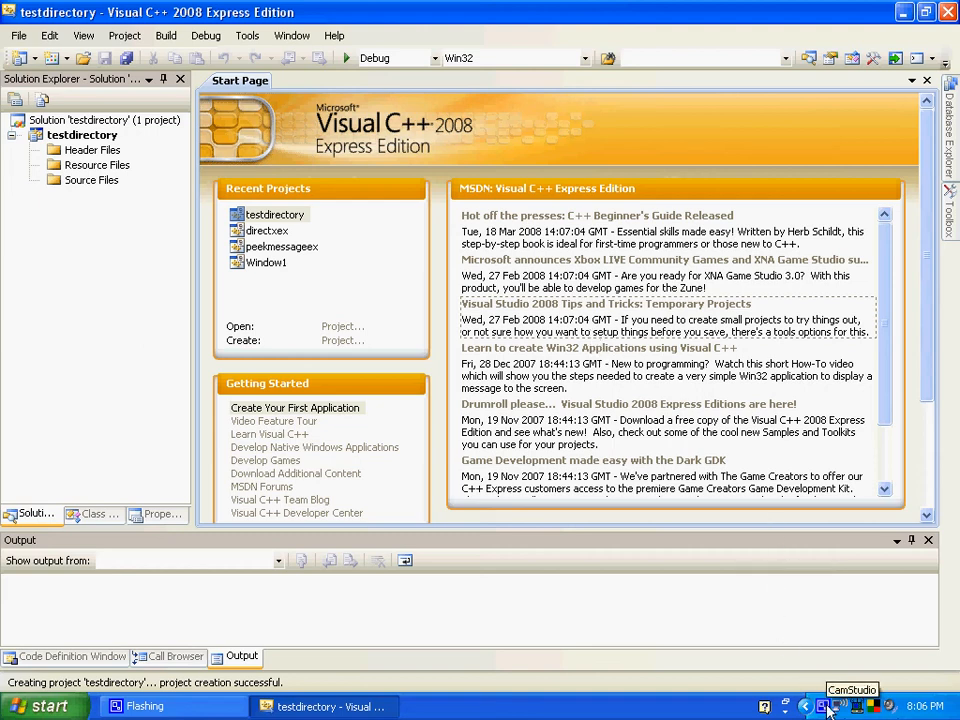
left_click(826, 708)
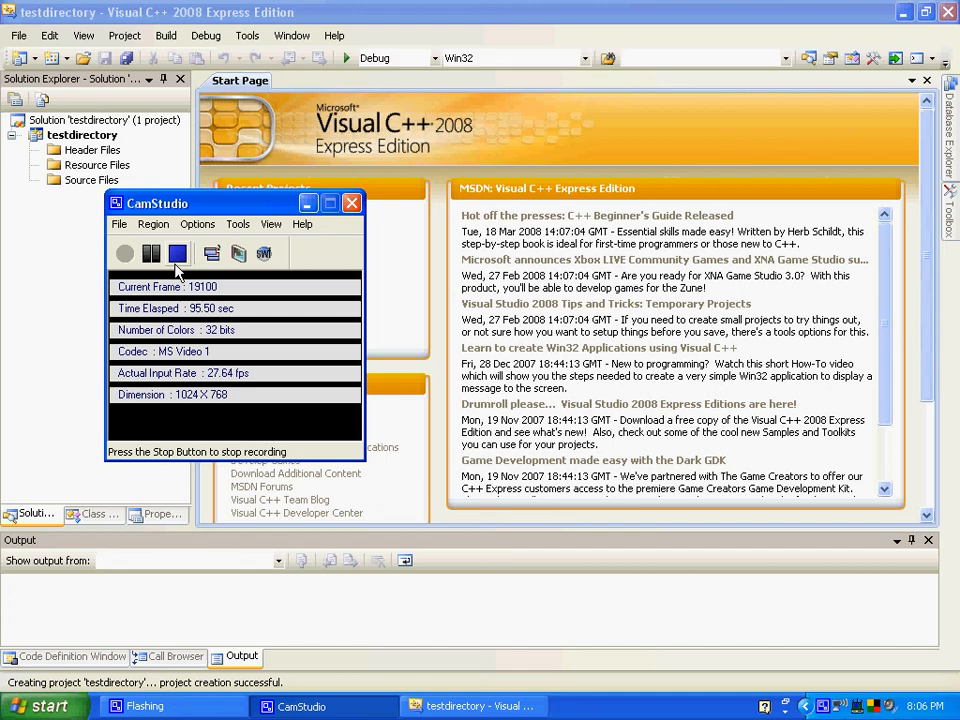